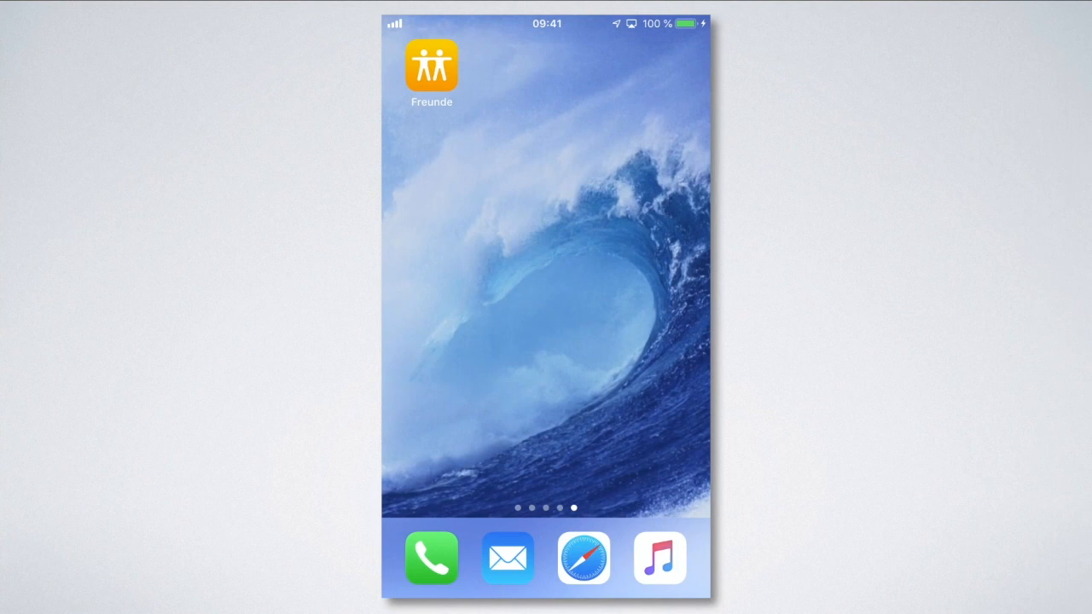
# Step: Allow location access and address the share to the friend's e-mail ending in 'mail.com'
pyautogui.click(433, 65)
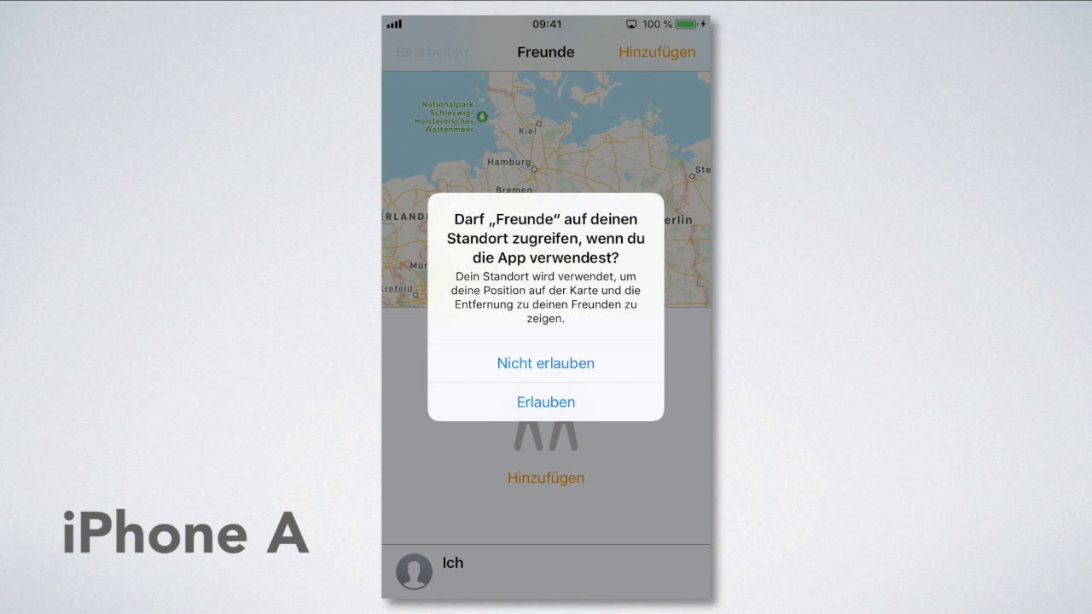
pyautogui.click(546, 403)
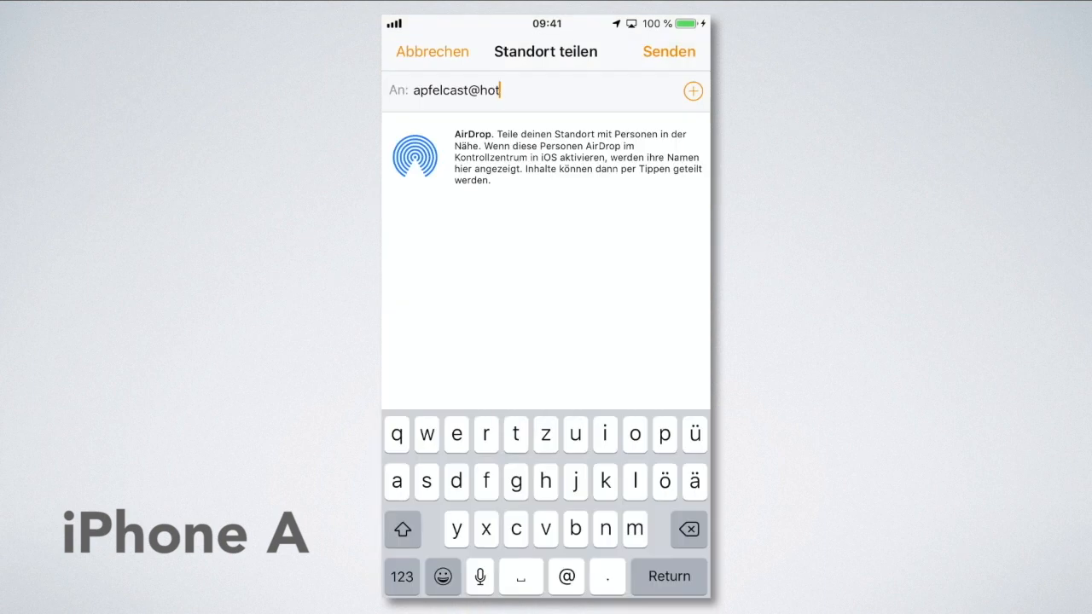
pyautogui.write('mail.')
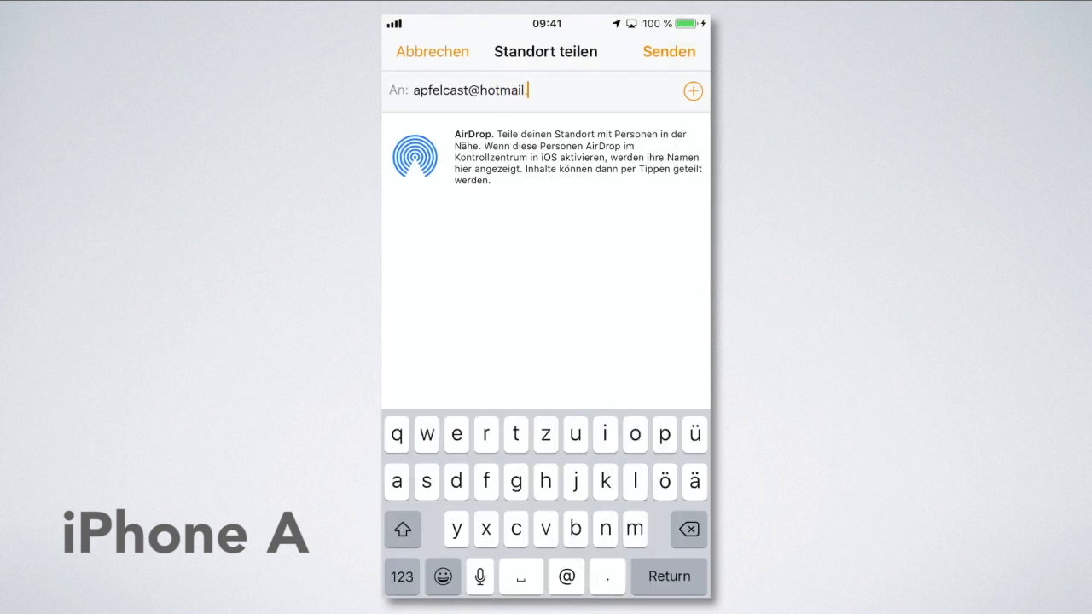
pyautogui.write('com')
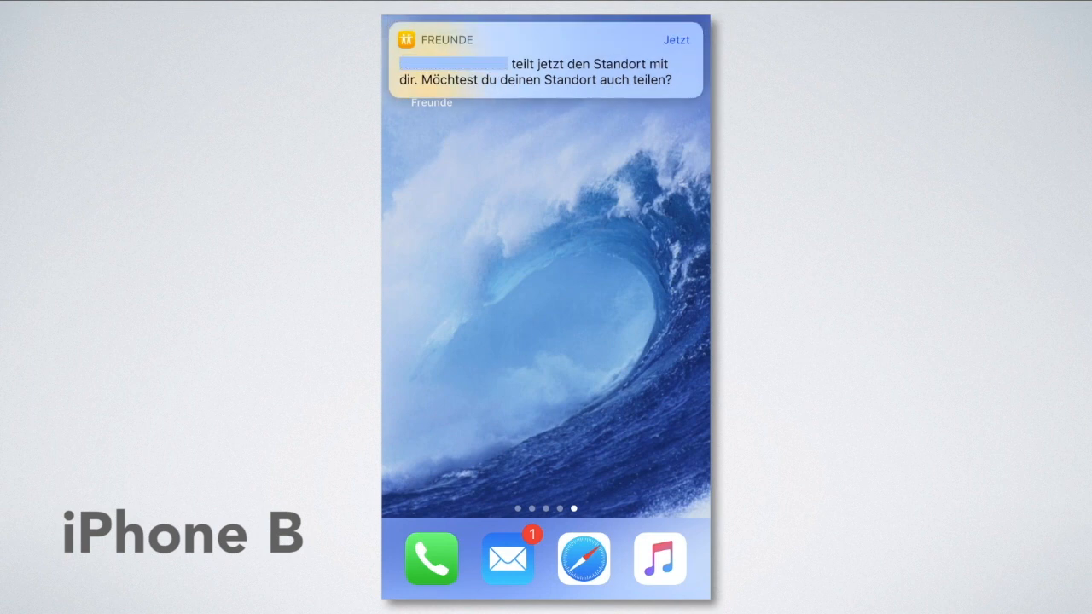
# Step: From the sharing notification, save a 'dort weggeht' alert for Mein aktueller Standort
pyautogui.click(544, 65)
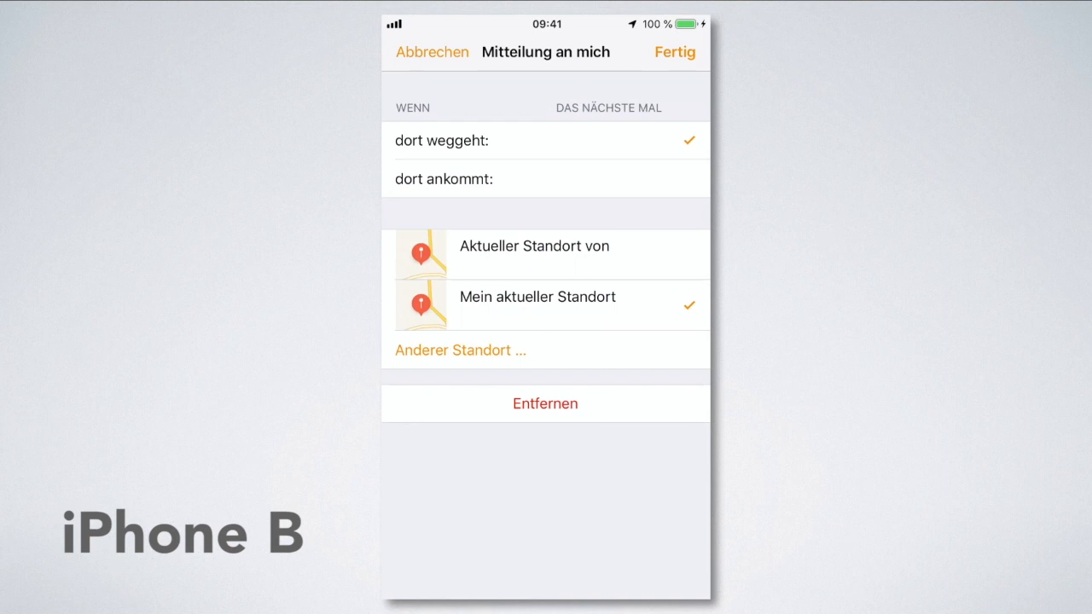
pyautogui.click(546, 179)
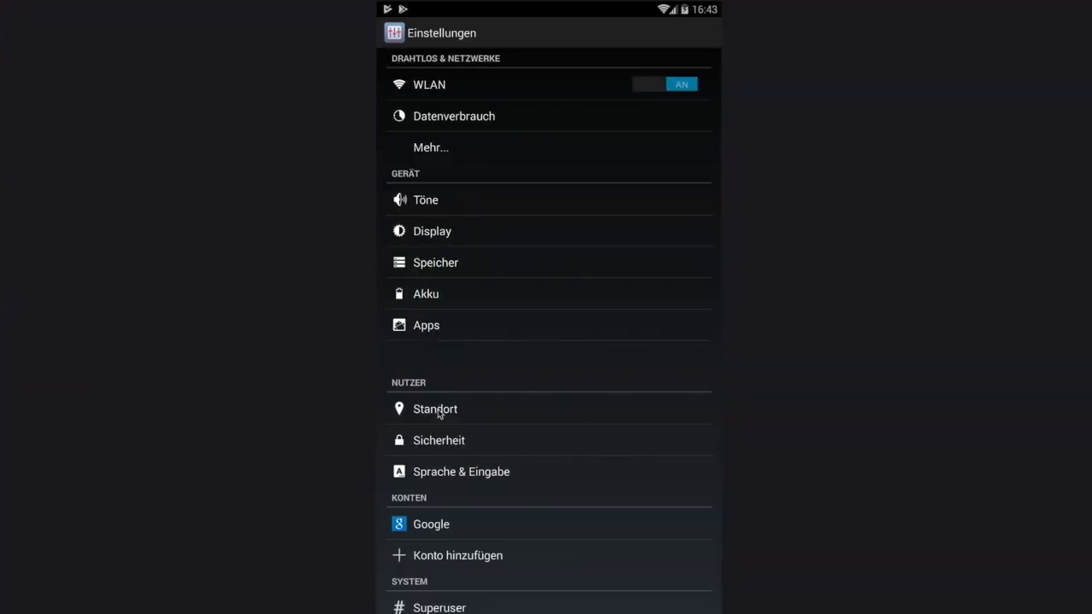
# Step: Switch Standort to AN and accept the 'Standortgenauigkeit verbessern?' prompt with Zustimmen
pyautogui.click(435, 409)
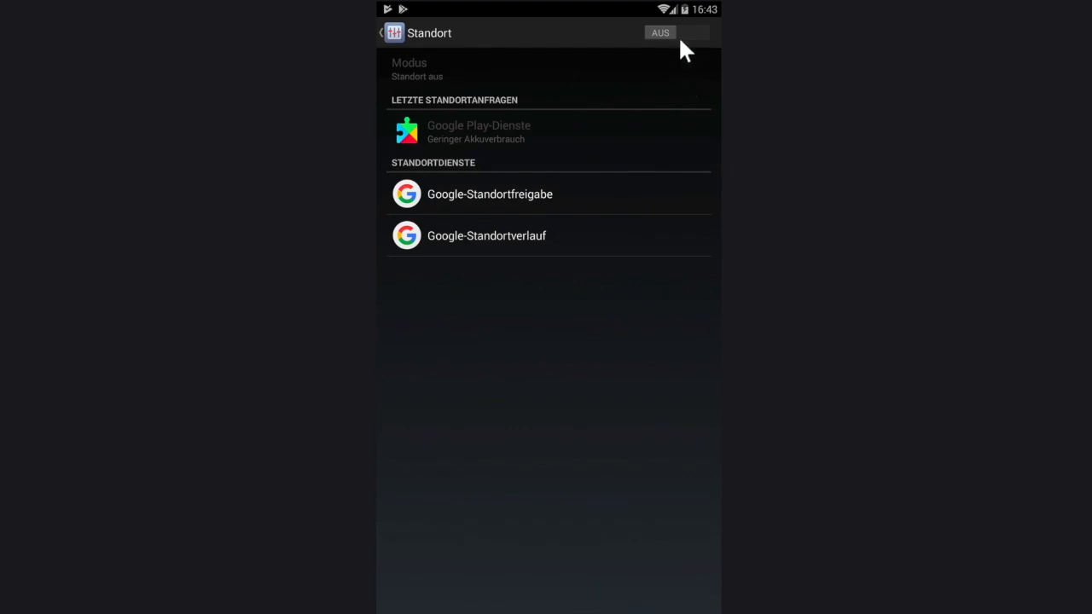
pyautogui.click(675, 33)
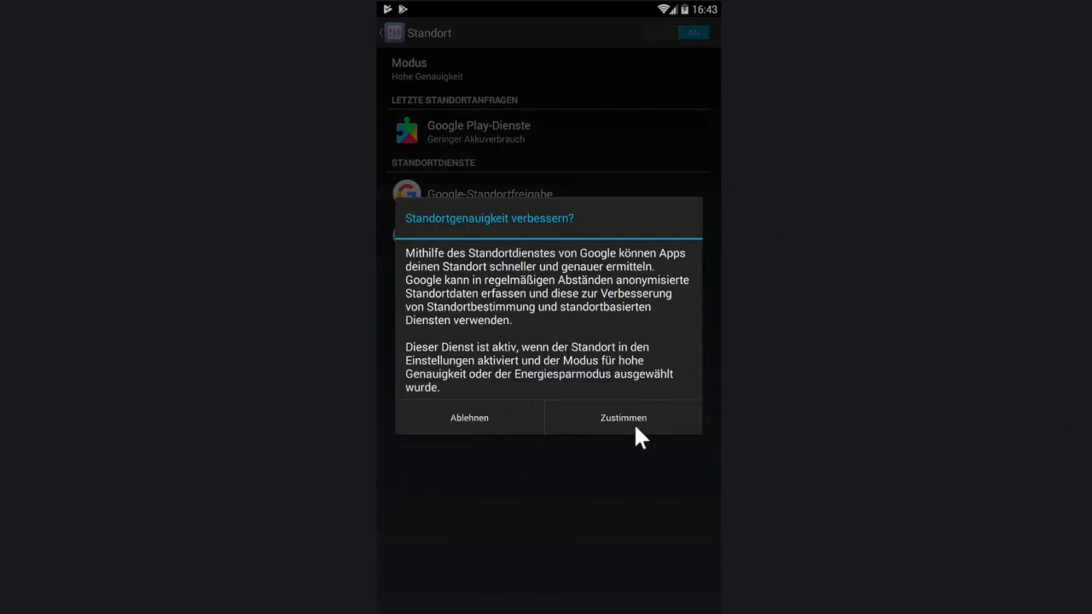
pyautogui.click(622, 416)
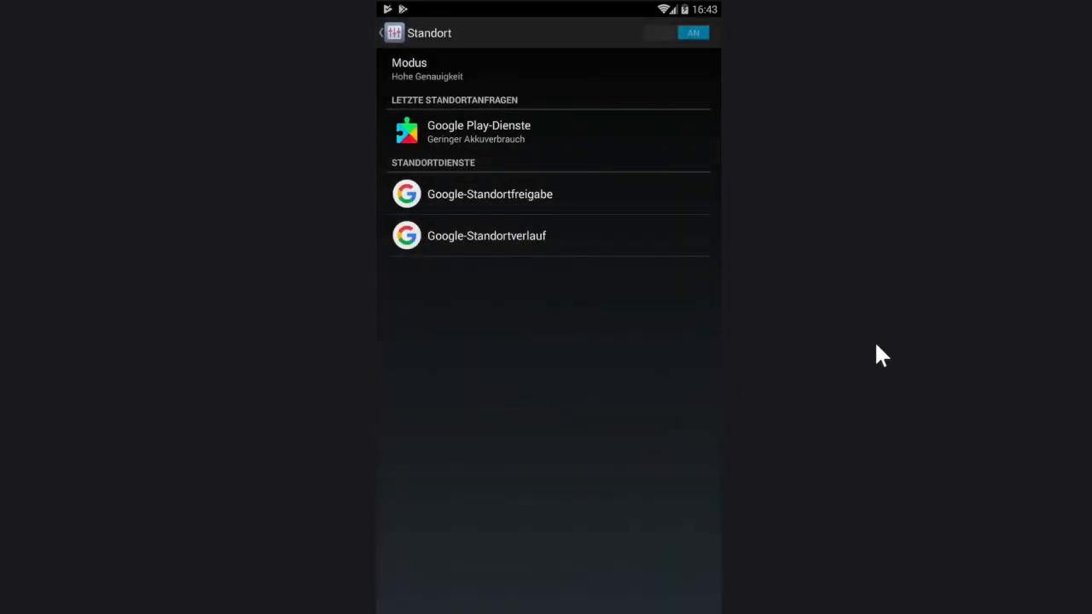